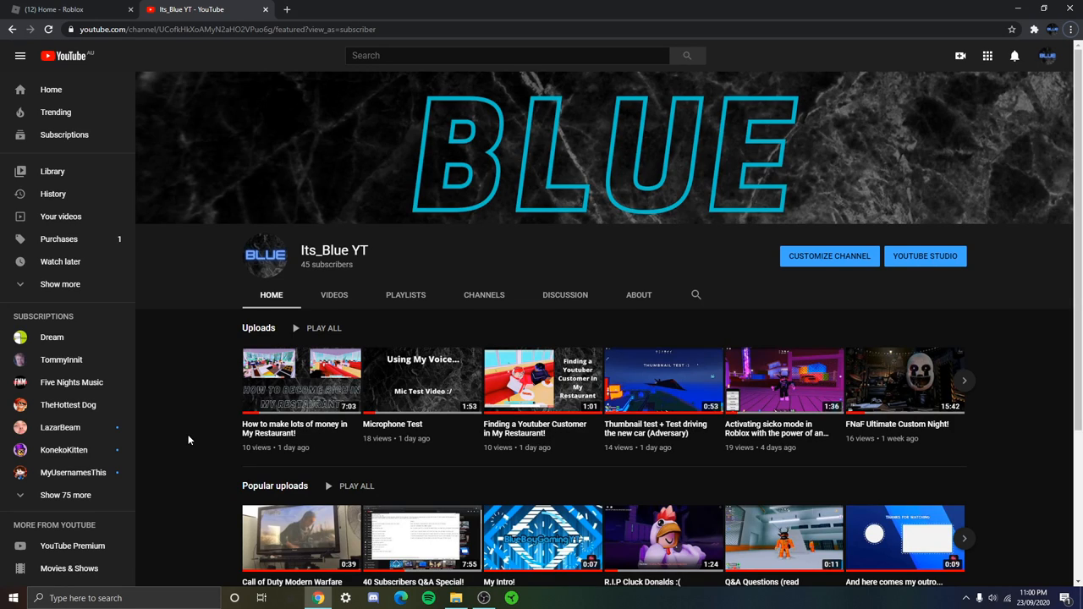
pyautogui.moveTo(264, 274)
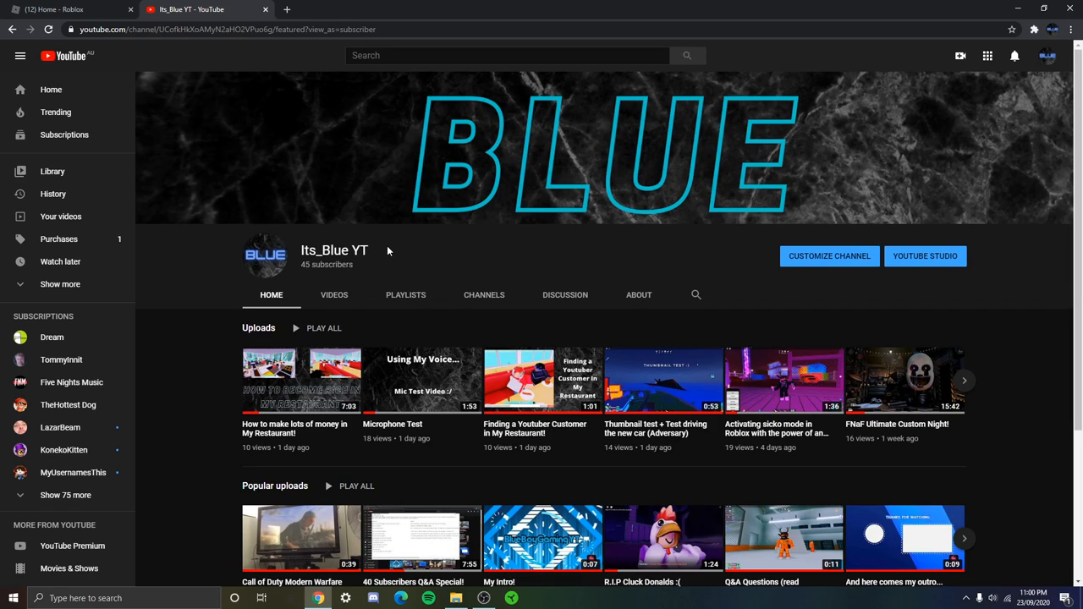
pyautogui.moveTo(390, 251)
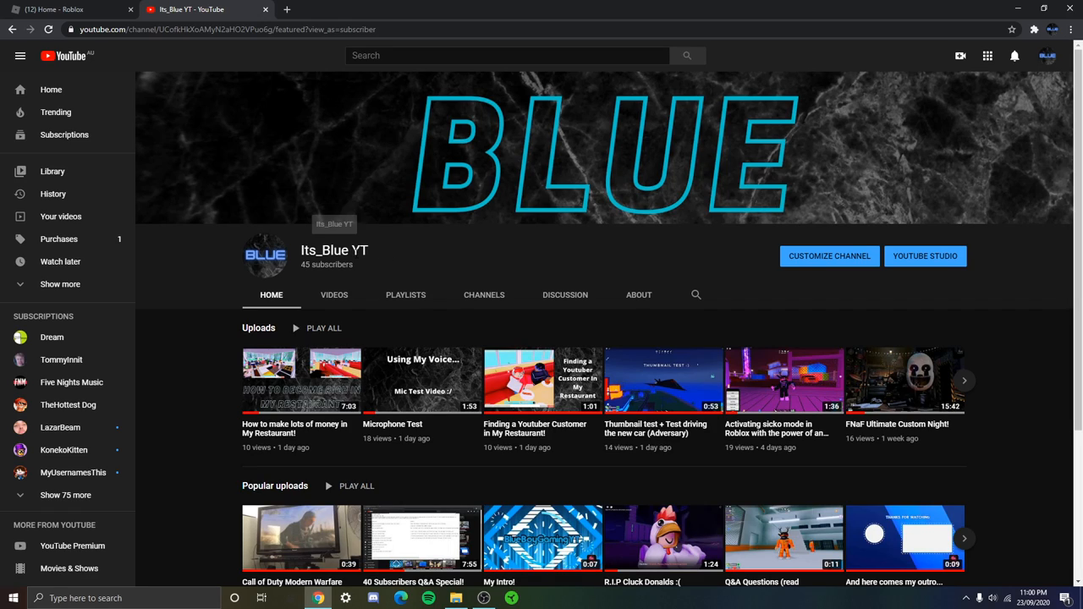
pyautogui.moveTo(379, 257)
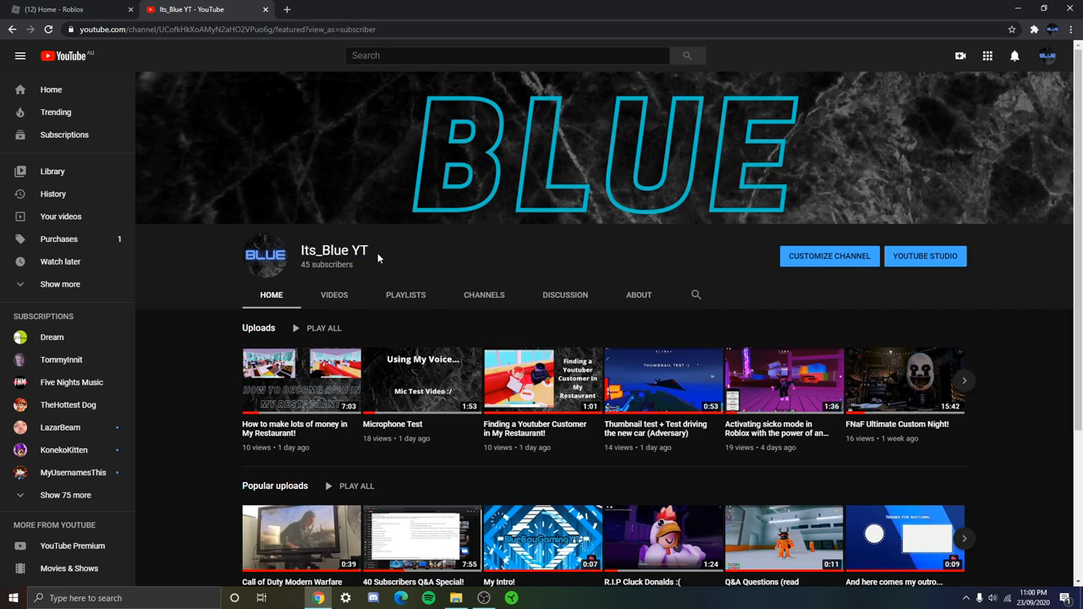
pyautogui.moveTo(589, 103)
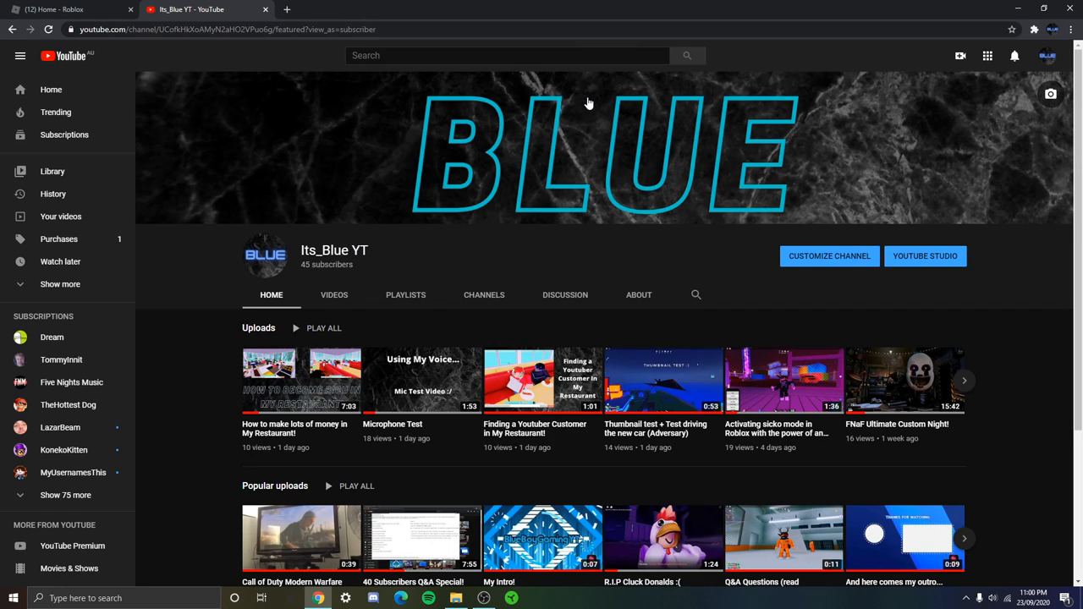
pyautogui.moveTo(802, 156)
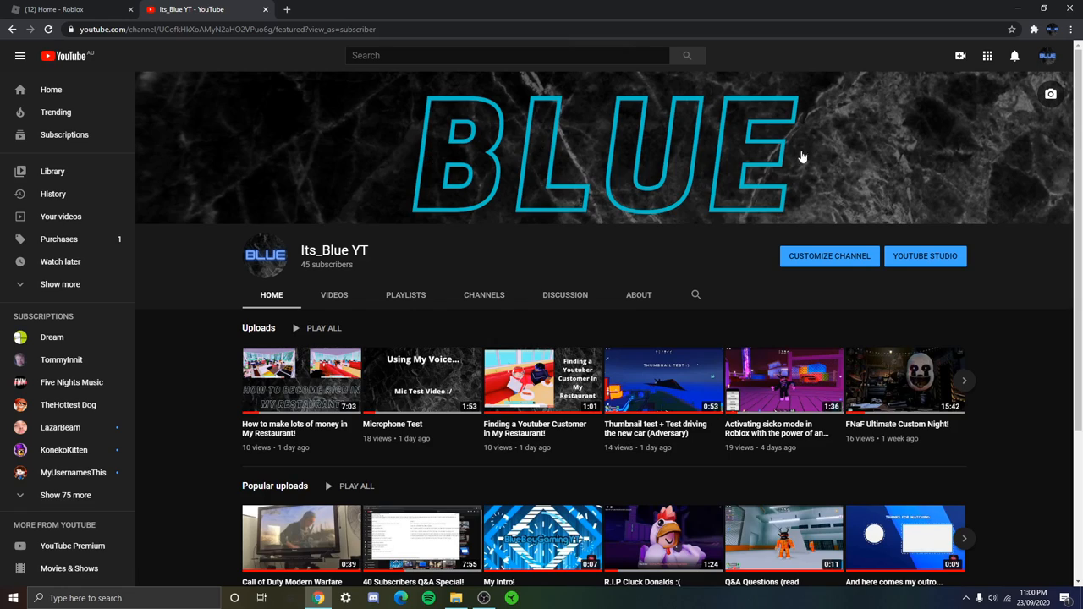
pyautogui.moveTo(686, 277)
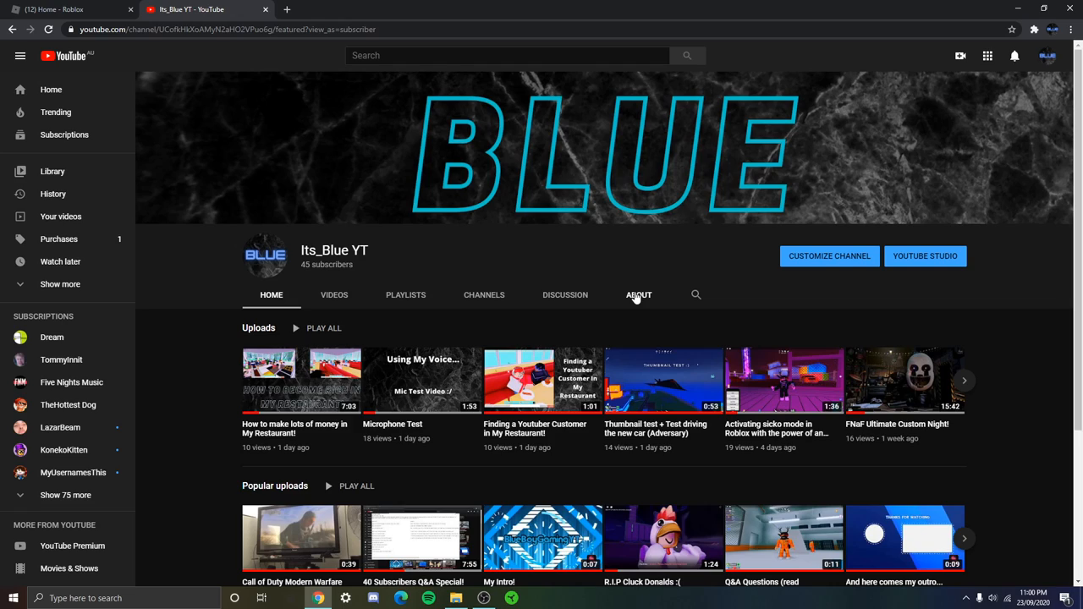
# View the Its_Blue YT About page and highlight a phrase in its channel description
pyautogui.click(640, 295)
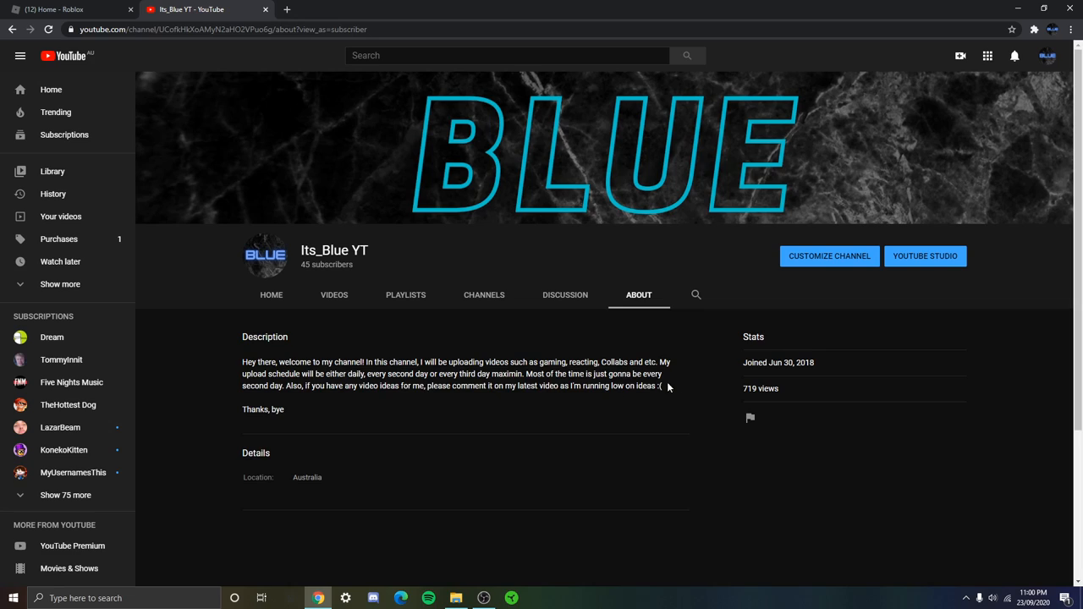
pyautogui.moveTo(501, 399)
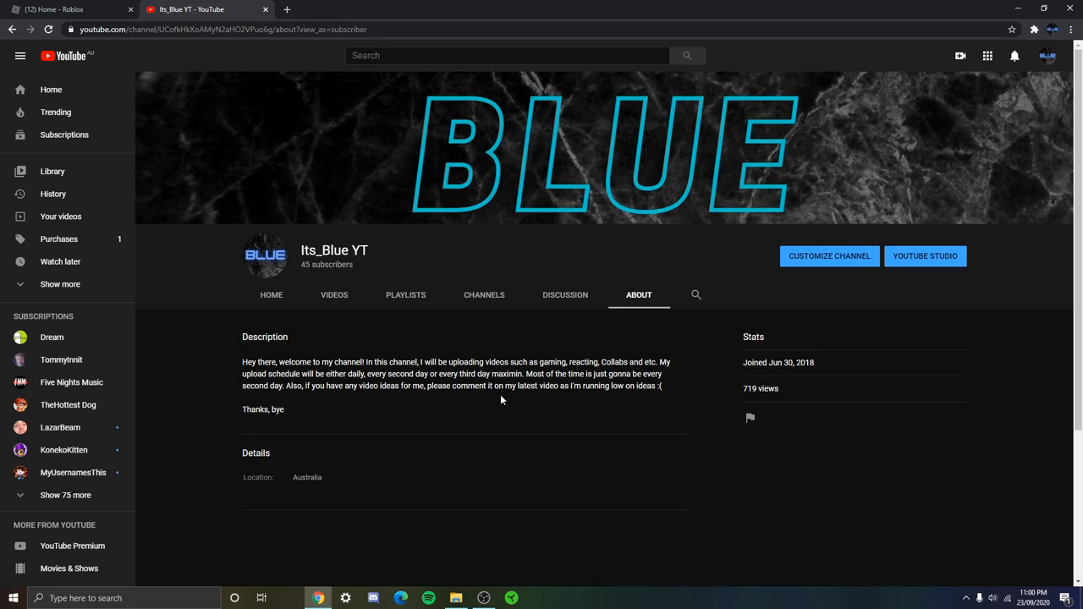
pyautogui.moveTo(640, 356)
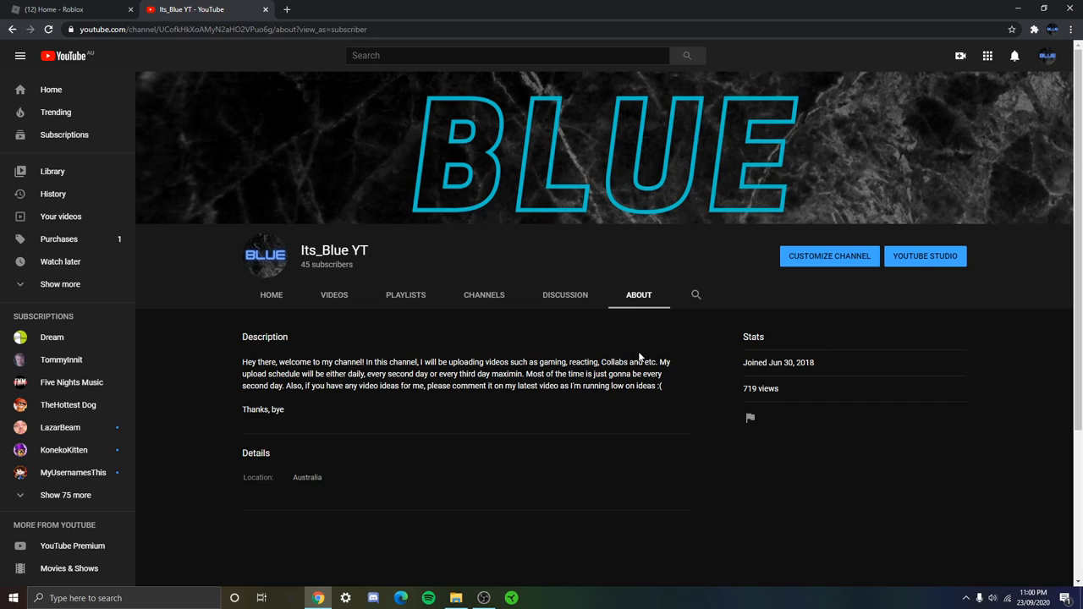
pyautogui.doubleClick(552, 362)
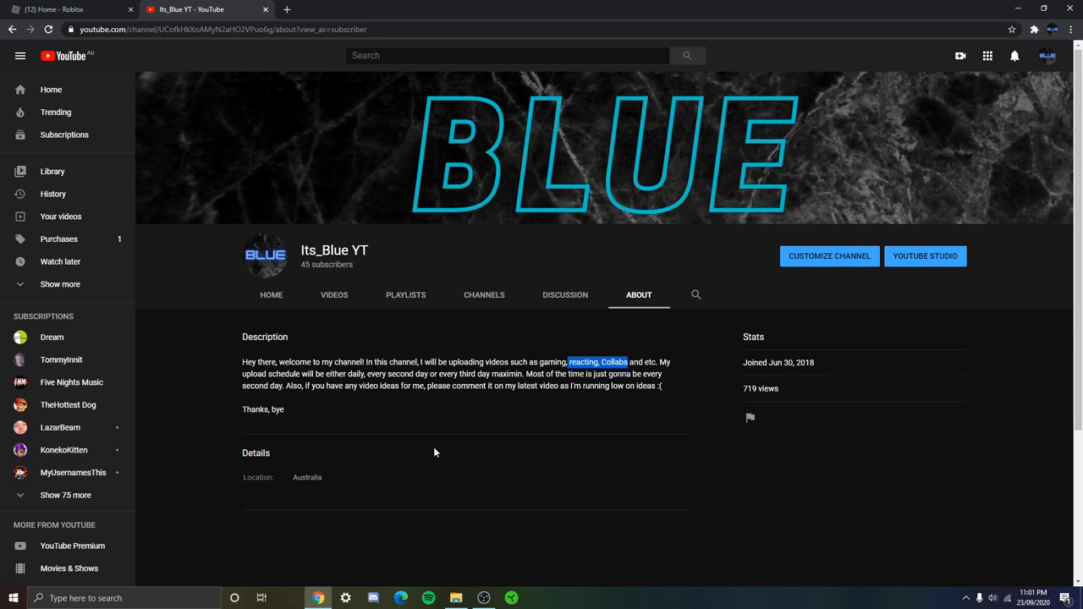
pyautogui.moveTo(426, 450)
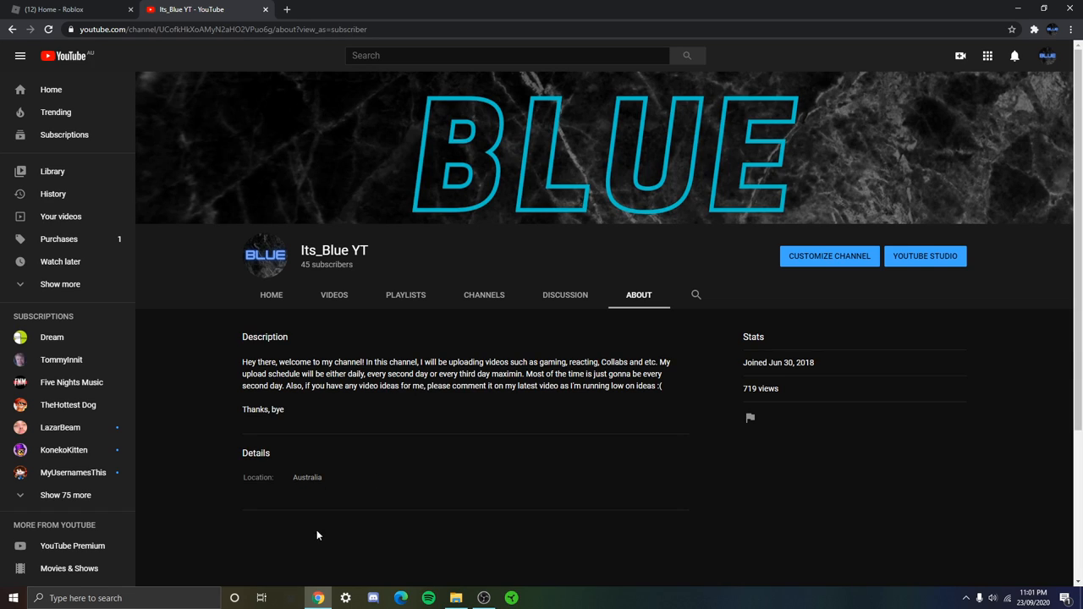
# Return to the Its_Blue YT channel Home page with its uploads rows
pyautogui.click(271, 295)
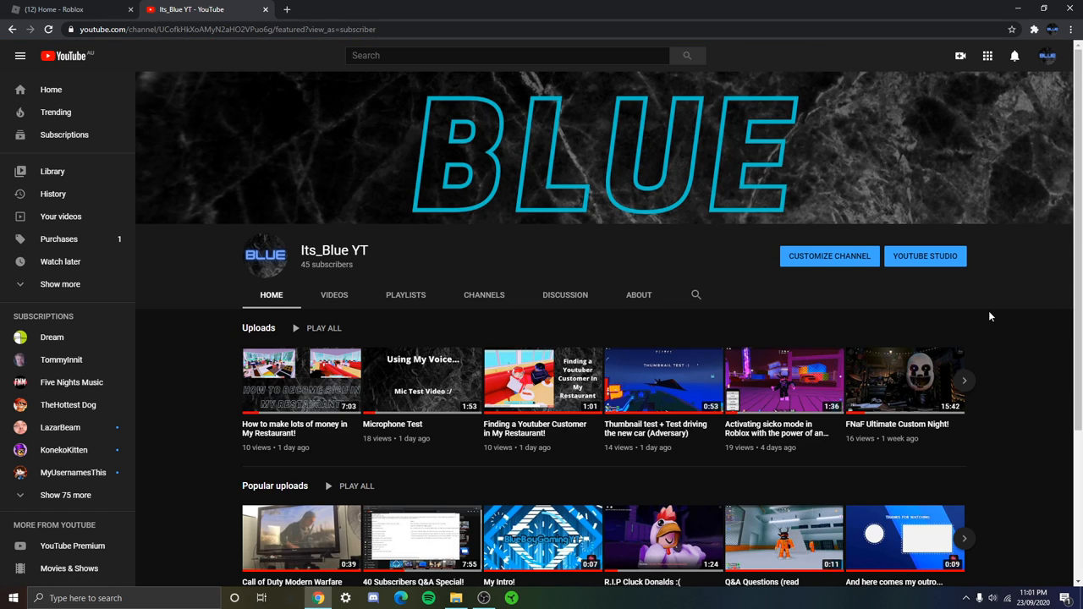
pyautogui.moveTo(762, 294)
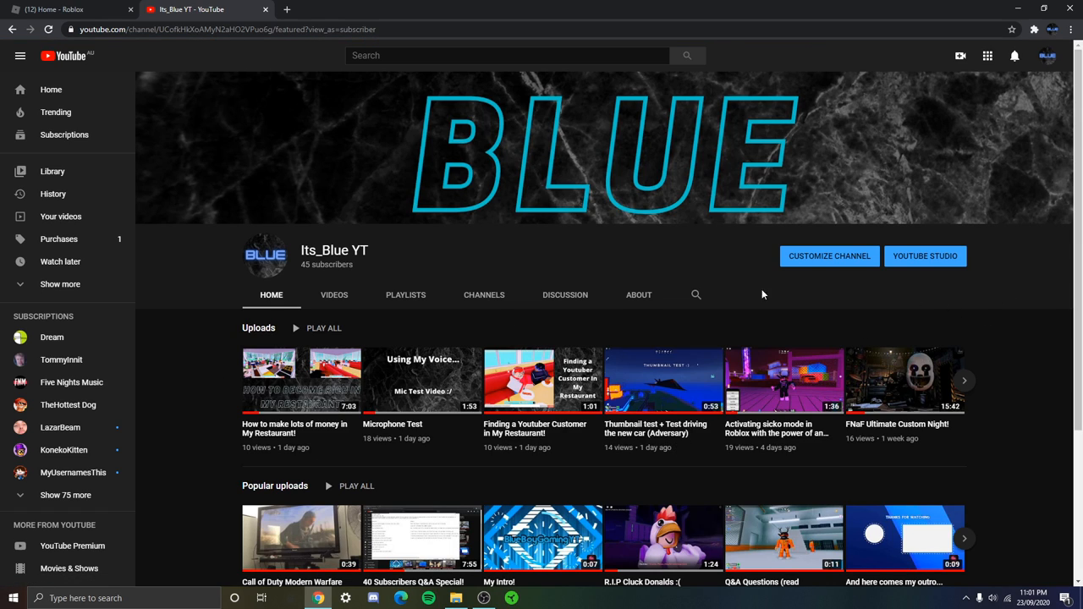
pyautogui.moveTo(468, 350)
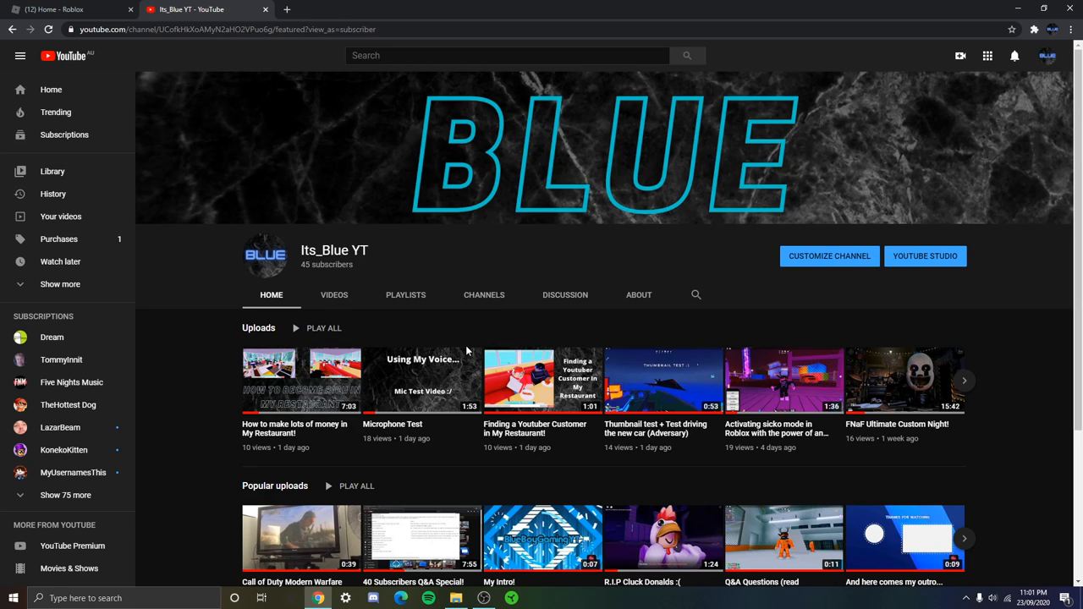